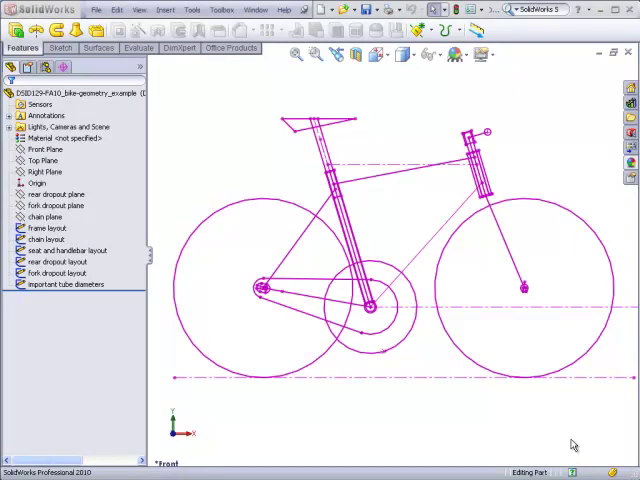
mouse_move(460, 412)
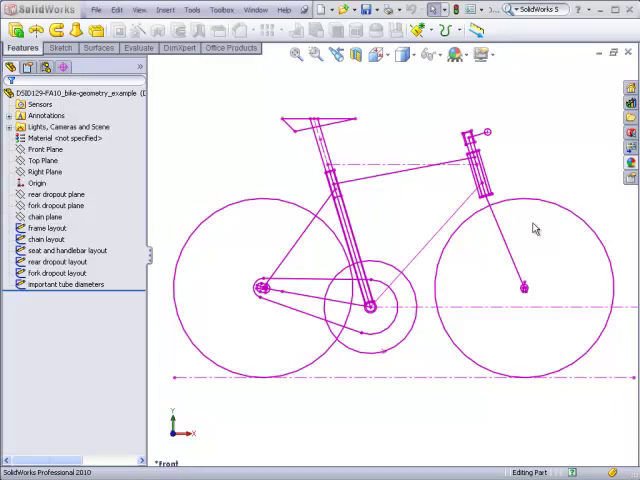
mouse_move(518, 196)
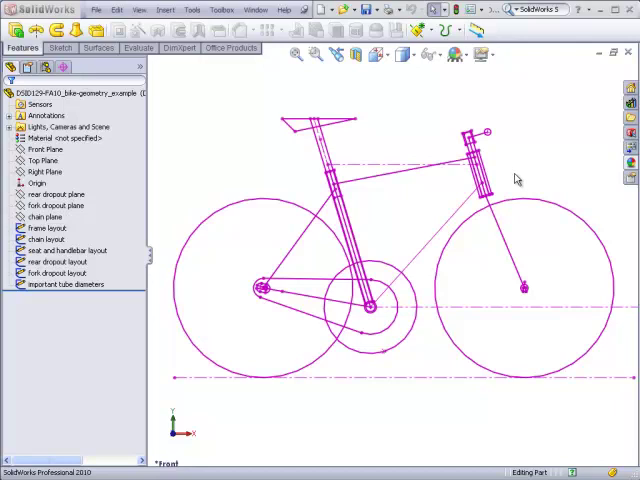
mouse_move(372, 208)
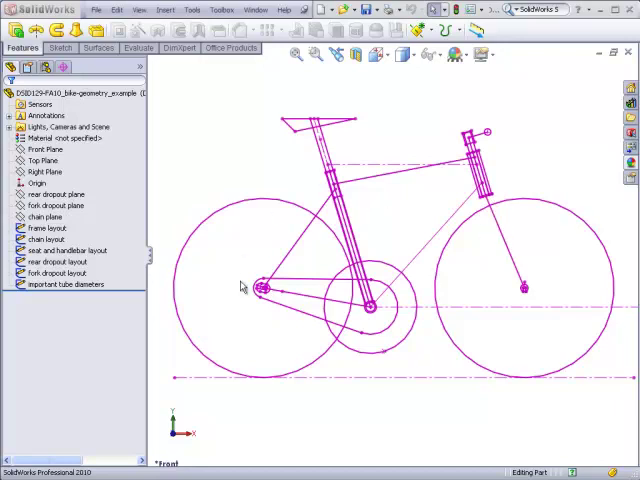
mouse_move(428, 200)
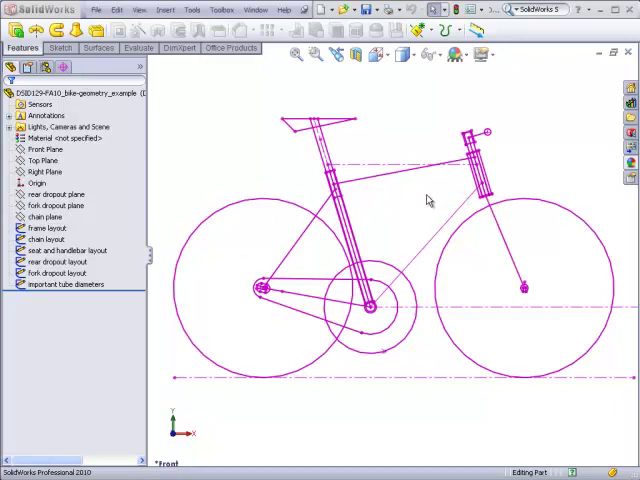
mouse_move(304, 340)
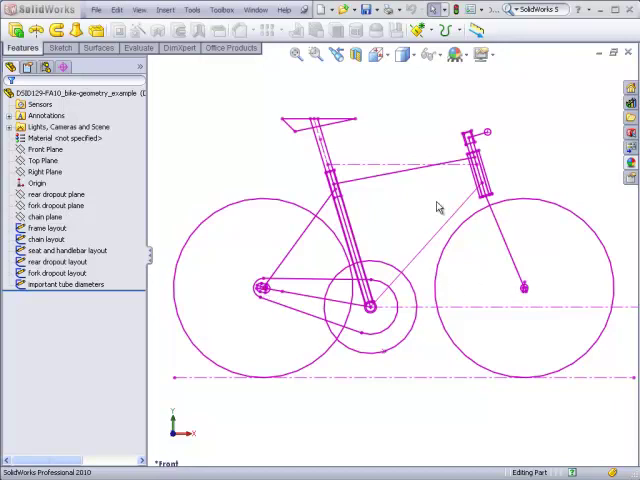
mouse_move(458, 182)
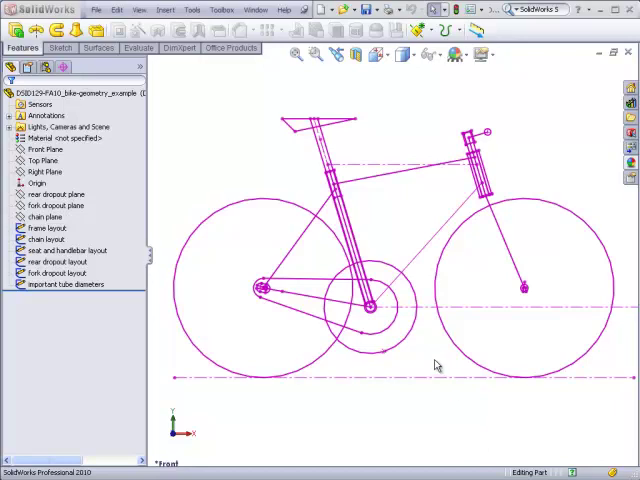
mouse_move(416, 274)
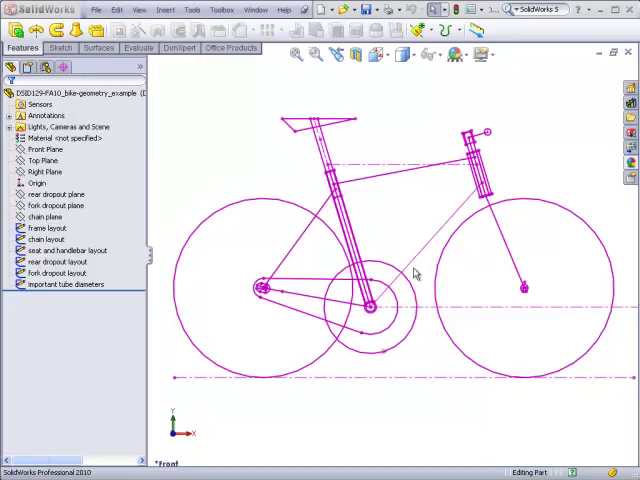
mouse_move(368, 328)
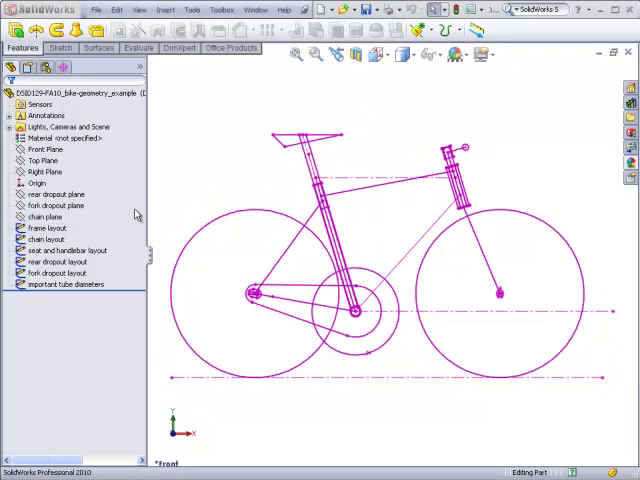
Step: Orbit the bike layout in 3D, then start a new empty part document
click(56, 260)
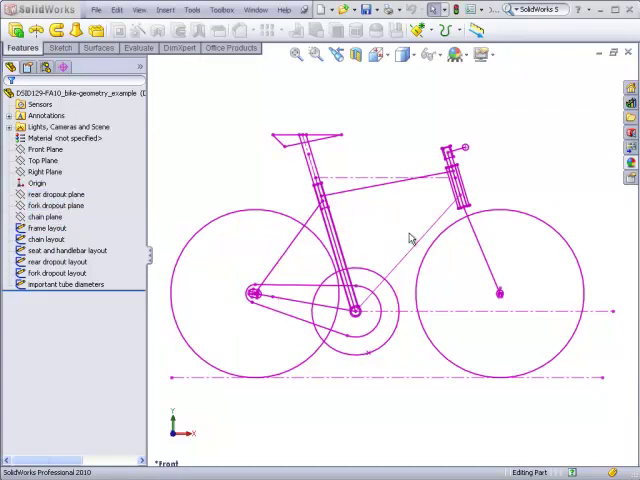
drag(410, 240, 450, 310)
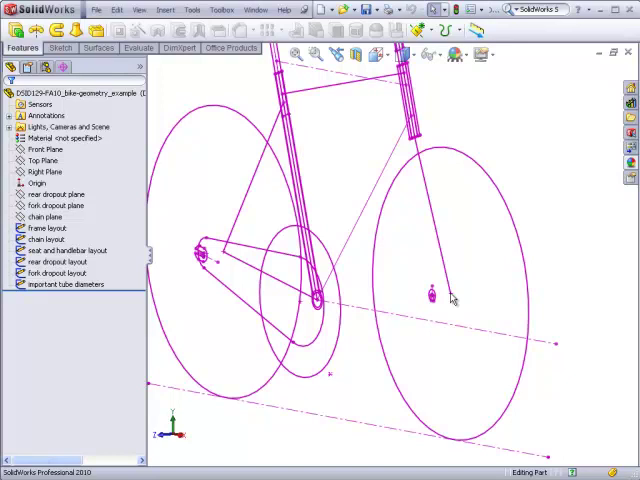
click(56, 204)
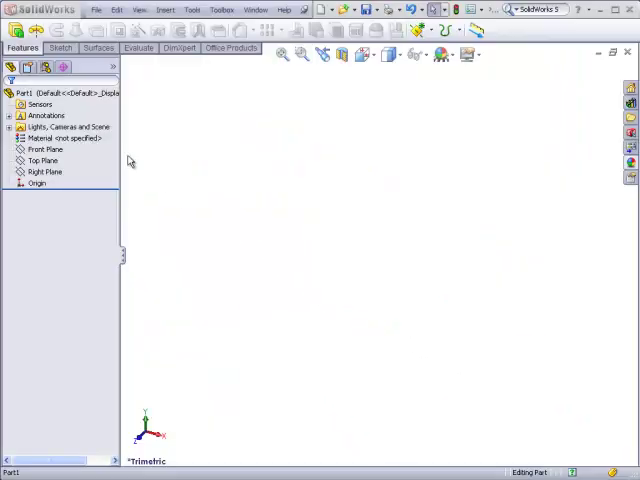
click(44, 172)
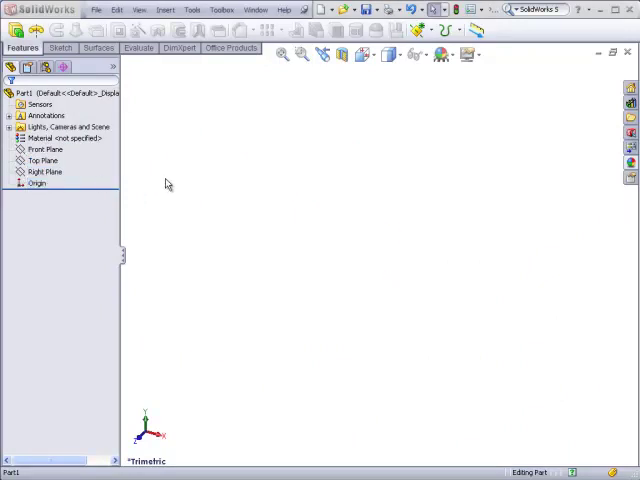
mouse_move(168, 182)
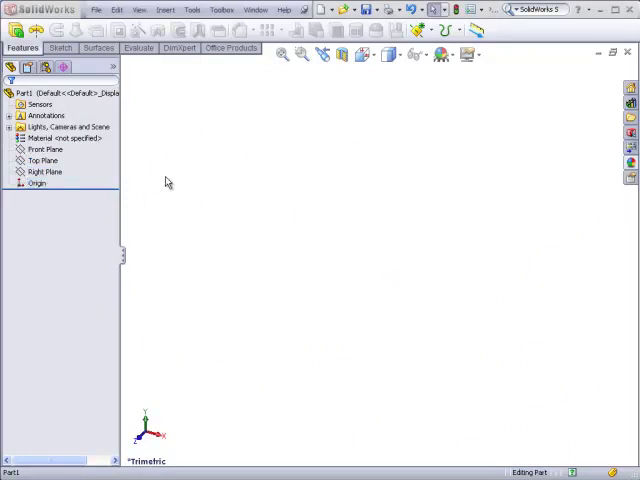
mouse_move(168, 100)
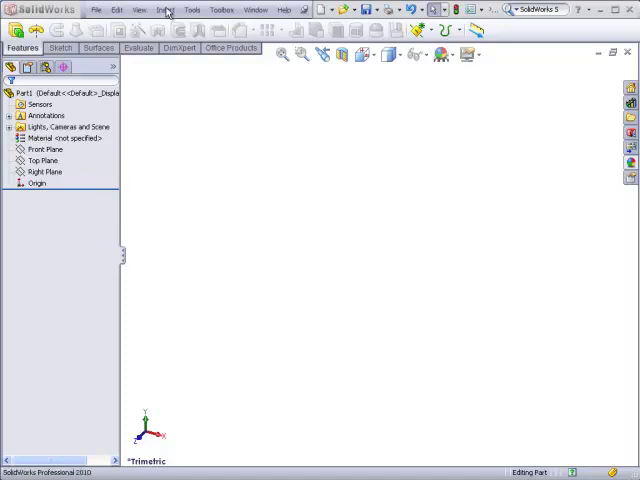
Step: Insert the bike geometry example SLDPRT into the new part via Insert > Part
click(164, 8)
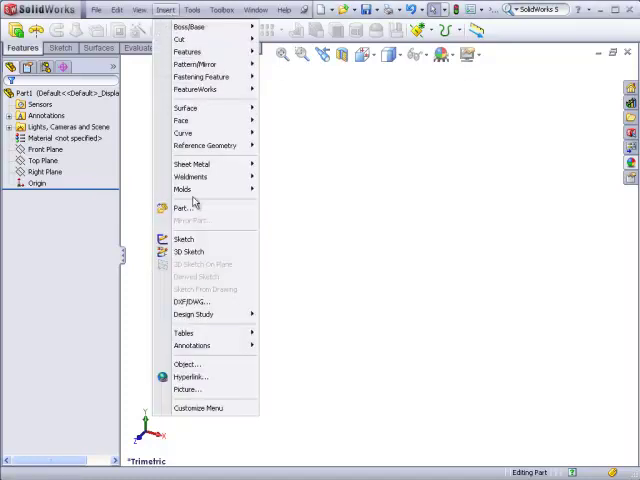
click(180, 208)
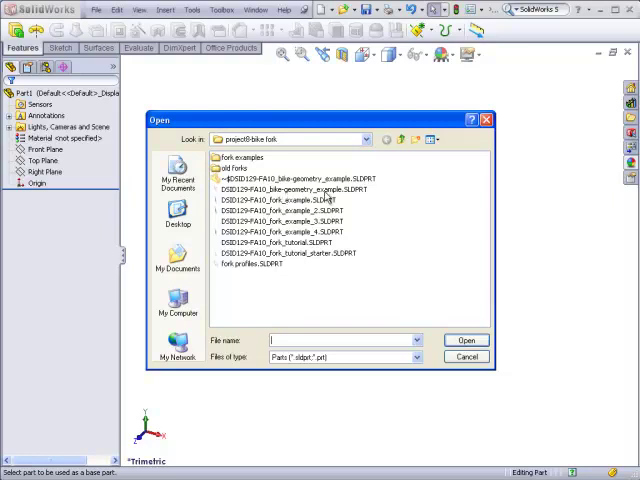
click(296, 190)
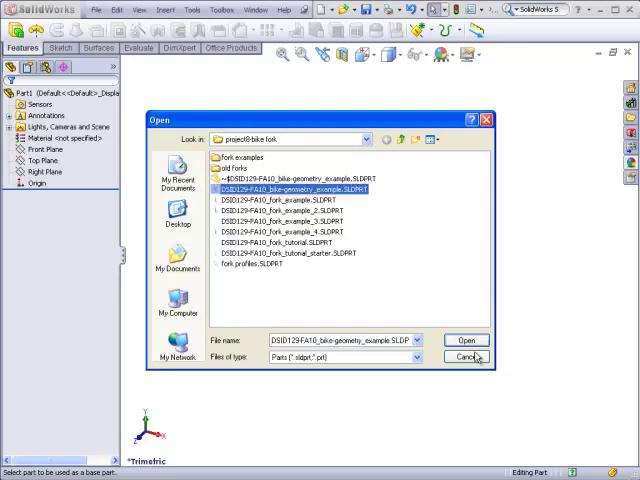
click(464, 340)
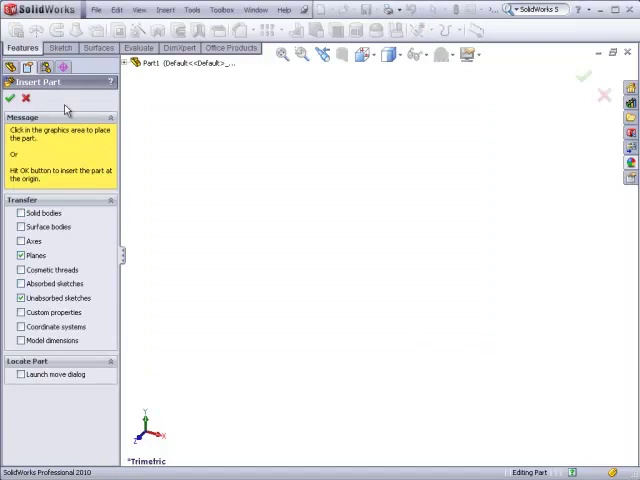
mouse_move(68, 232)
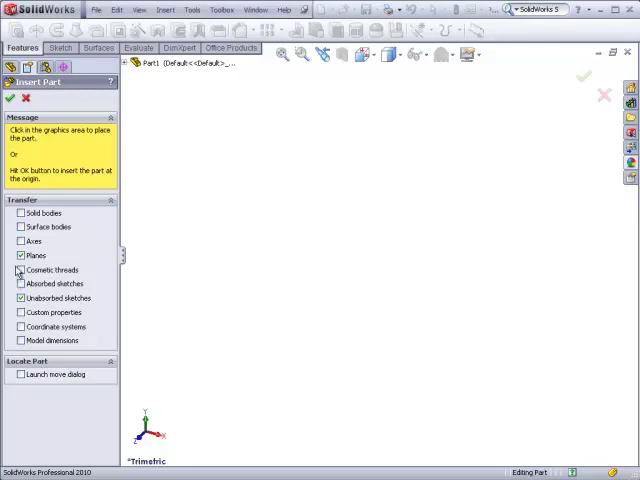
Step: Include Planes and Unabsorbed sketches in the Insert Part transfer options
click(20, 268)
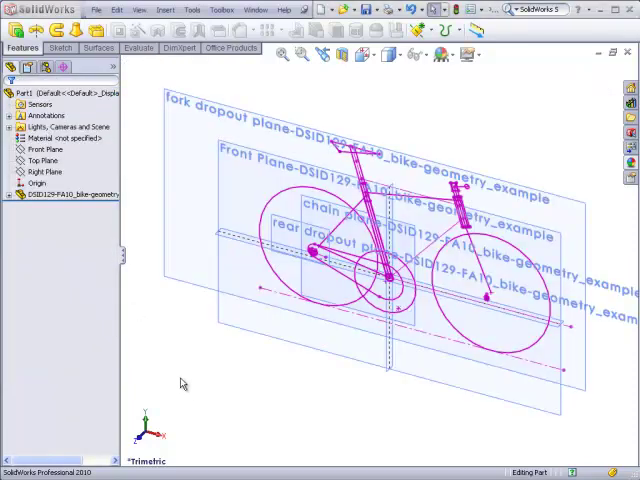
mouse_move(168, 354)
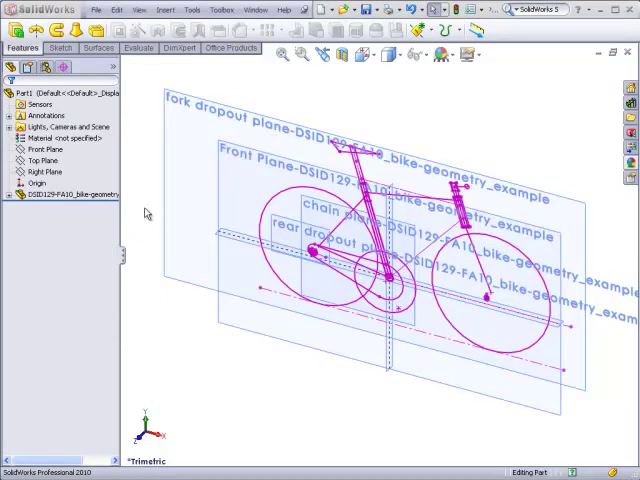
Step: Expand the inserted bike-geometry feature to show its planes and sketches folders
click(84, 196)
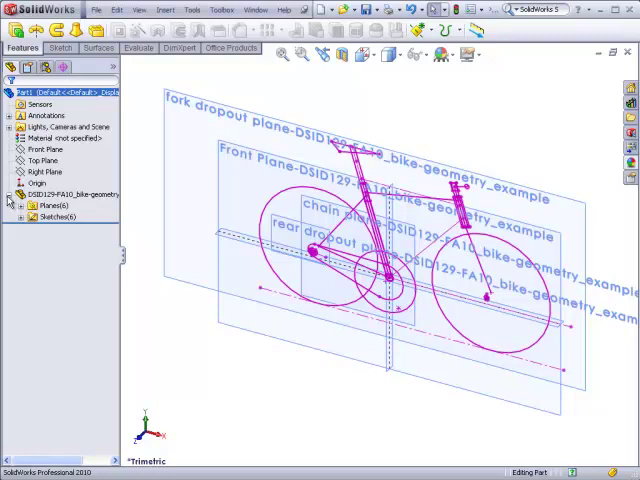
Step: Expand the Planes(6) and Sketches(6) folders and select the inserted front plane
click(44, 204)
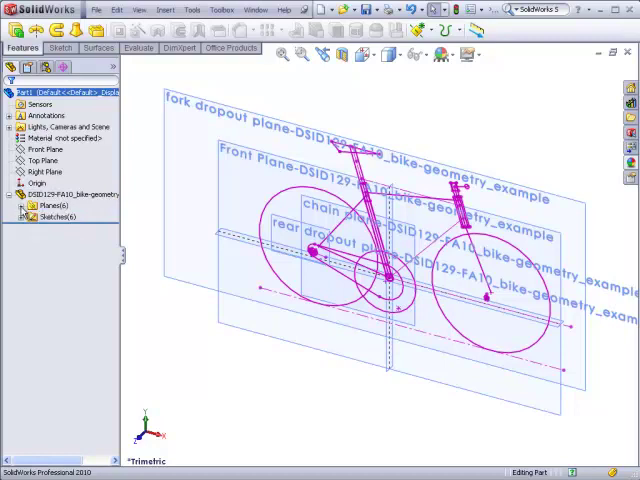
click(24, 204)
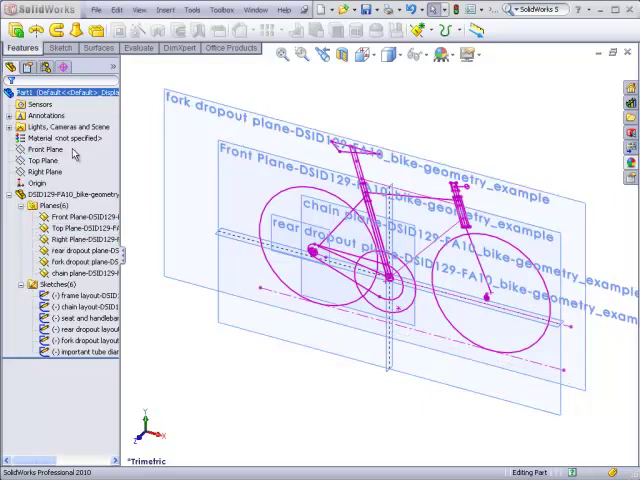
click(40, 160)
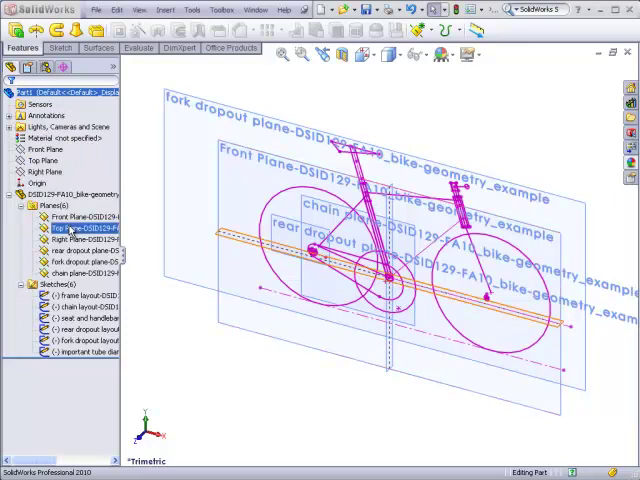
Step: Hide the inserted geometry's Front, Top and Right planes
click(78, 216)
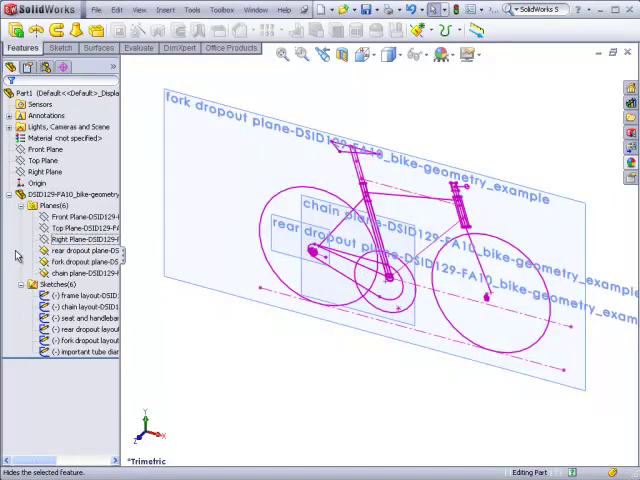
mouse_move(12, 252)
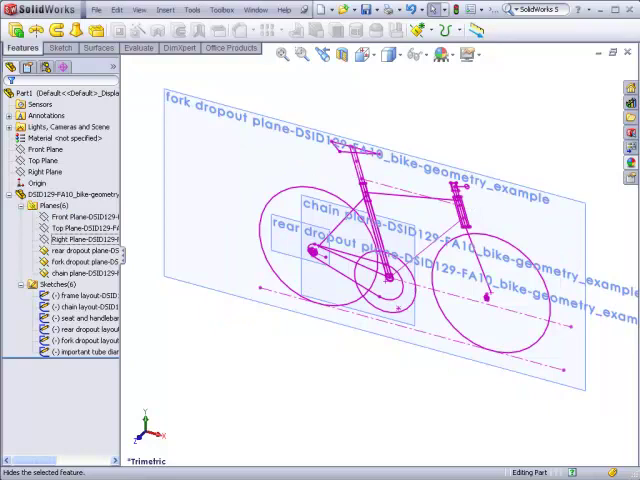
mouse_move(236, 384)
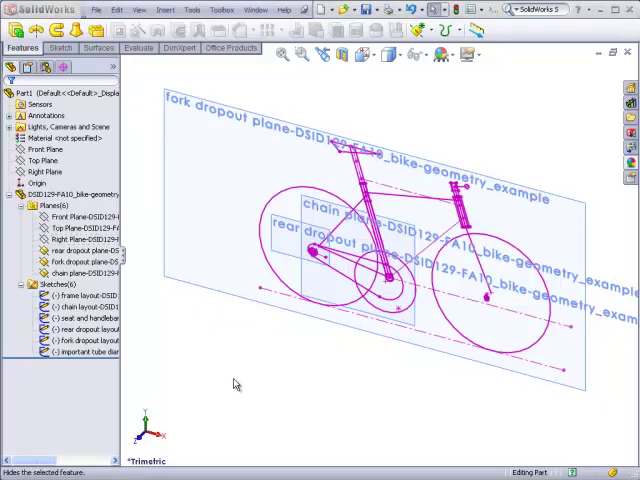
mouse_move(228, 382)
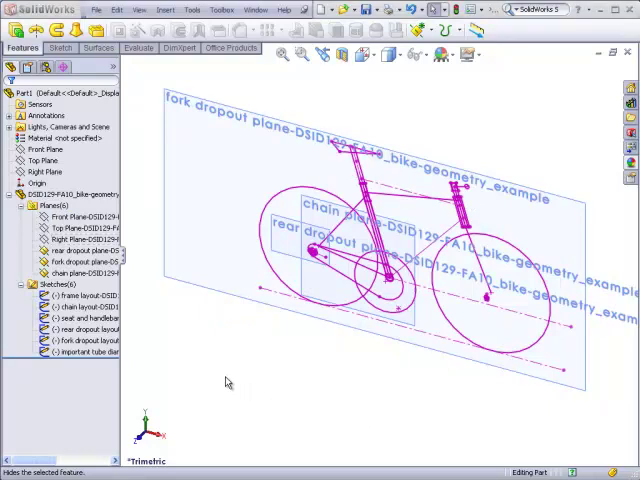
mouse_move(198, 376)
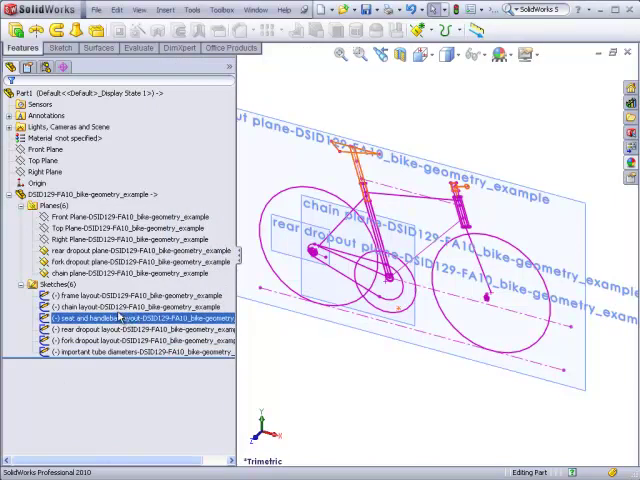
Step: Hide the chain plane and rear dropout plane, leaving the fork dropout plane visible
right_click(70, 304)
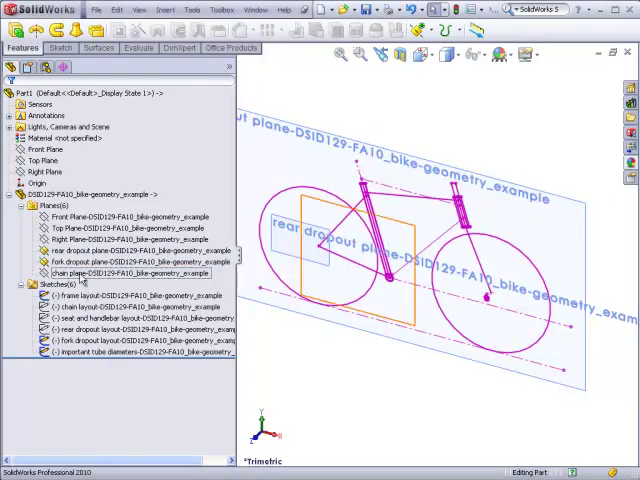
right_click(90, 250)
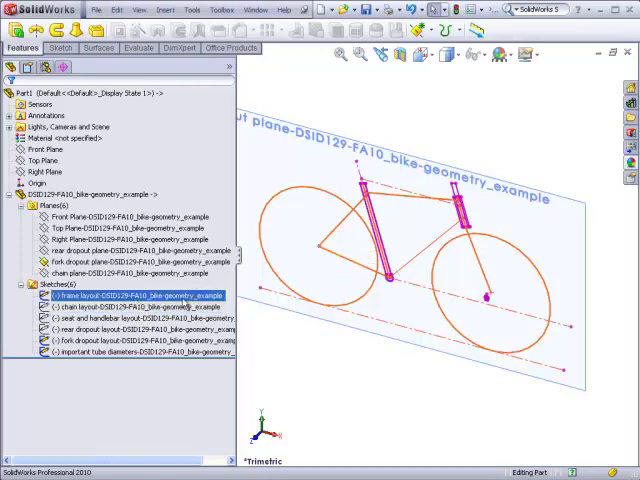
click(130, 316)
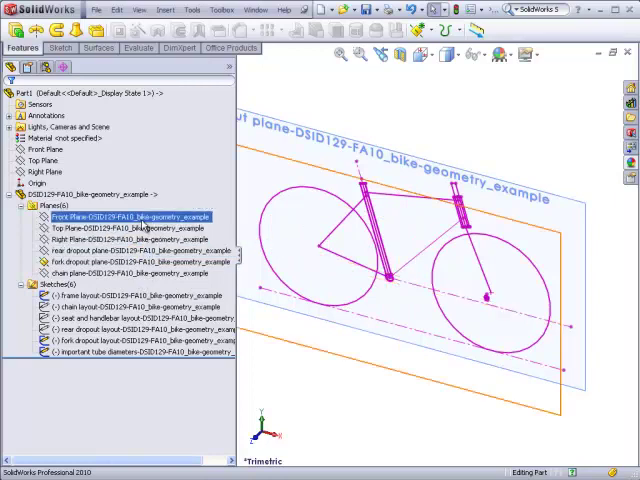
click(132, 216)
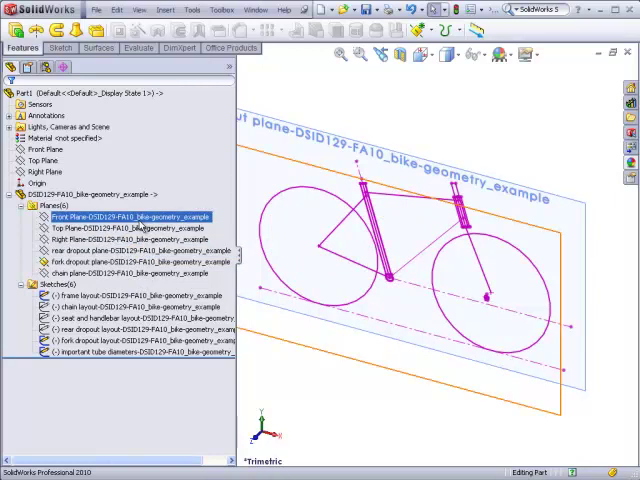
mouse_move(144, 226)
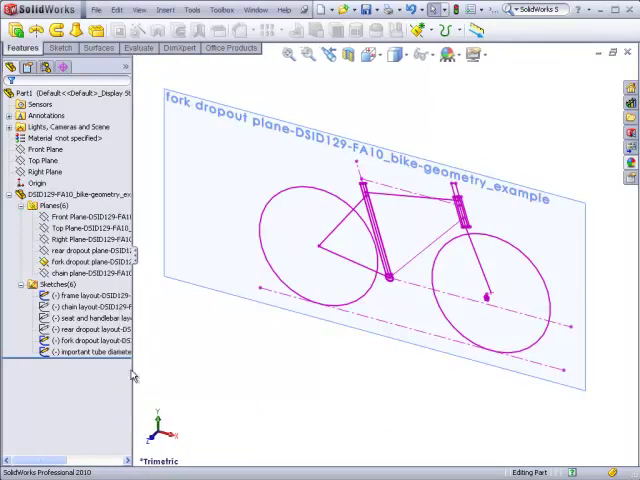
mouse_move(364, 416)
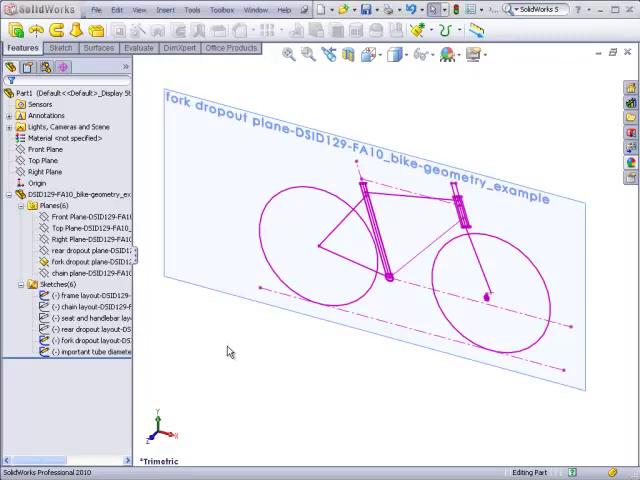
mouse_move(430, 374)
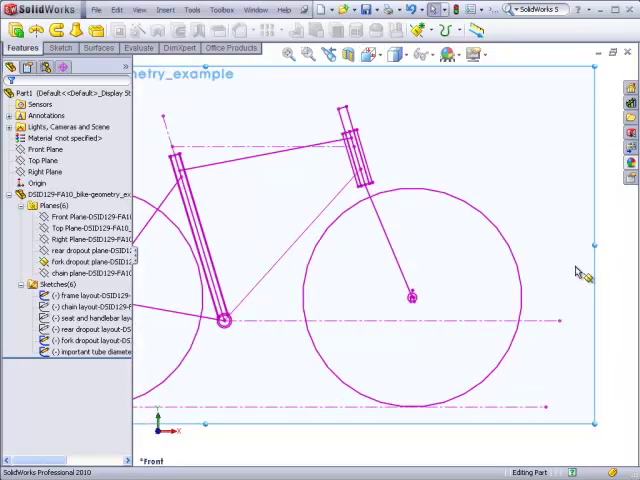
mouse_move(572, 224)
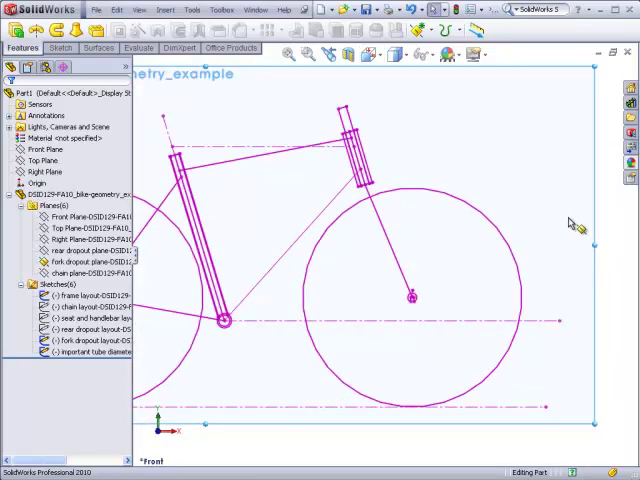